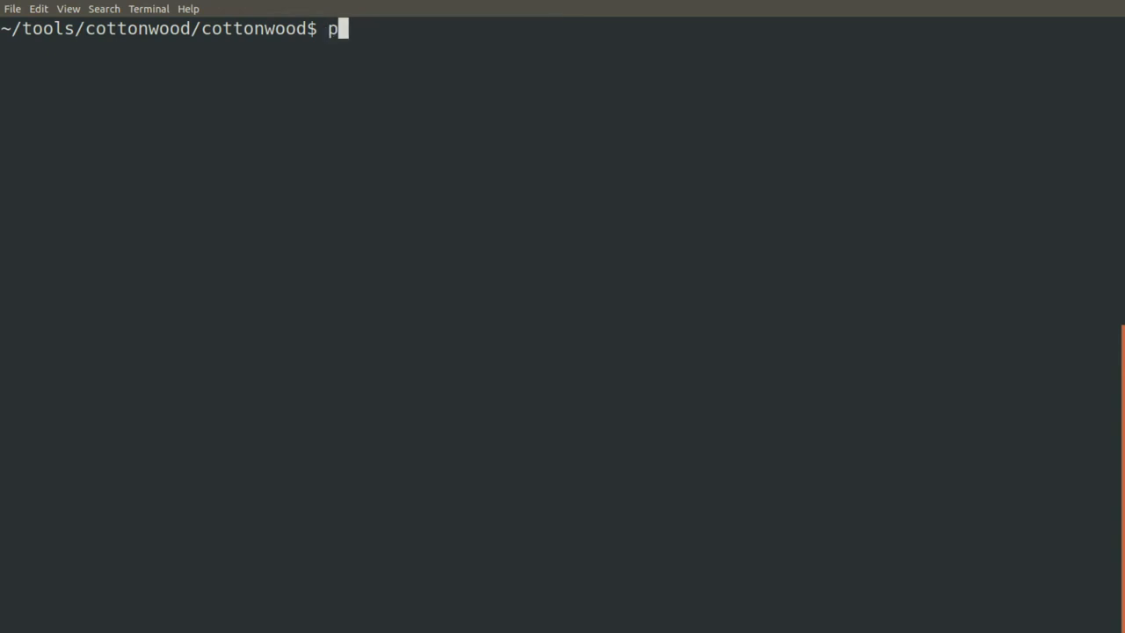
Run python3 examples/convnet/blip_demo.py to train and write its reports
type("ython")
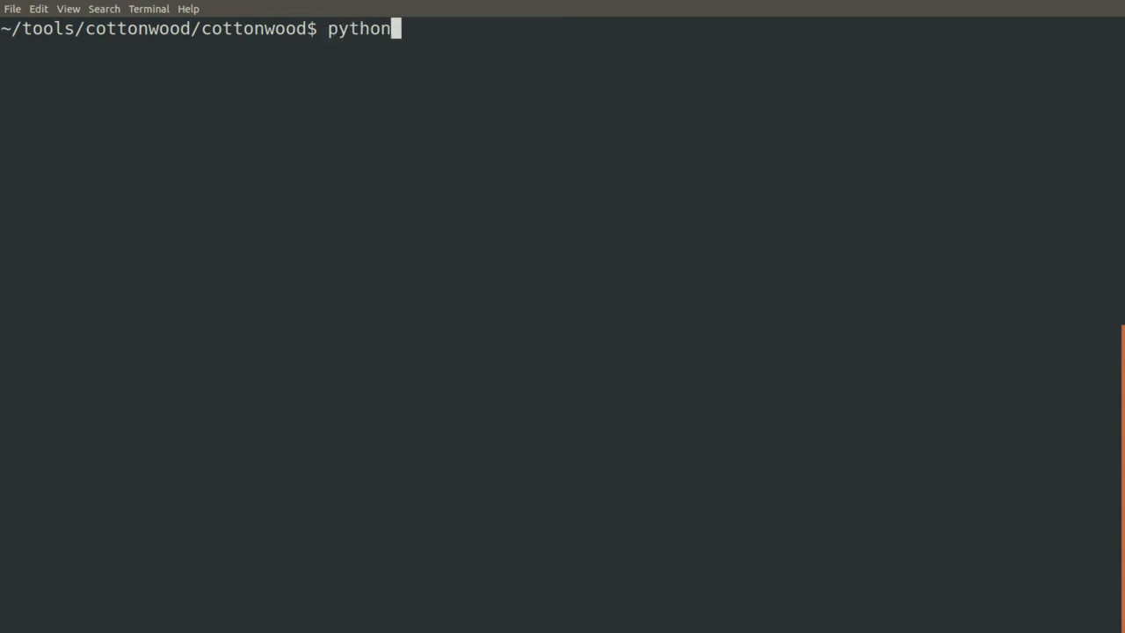
type("3")
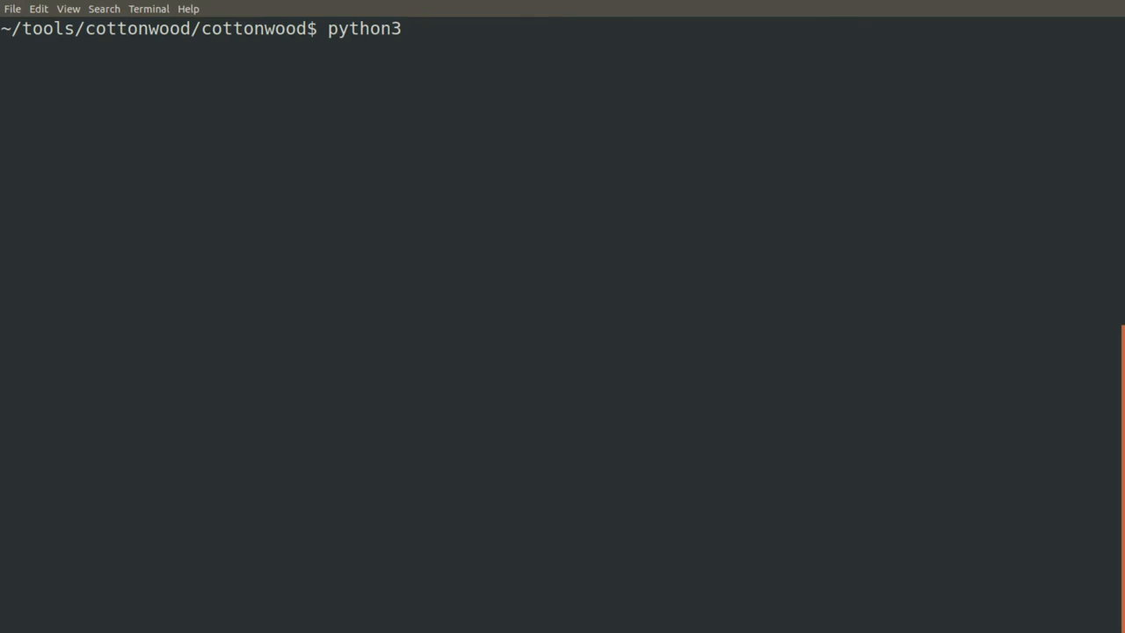
type("examples/")
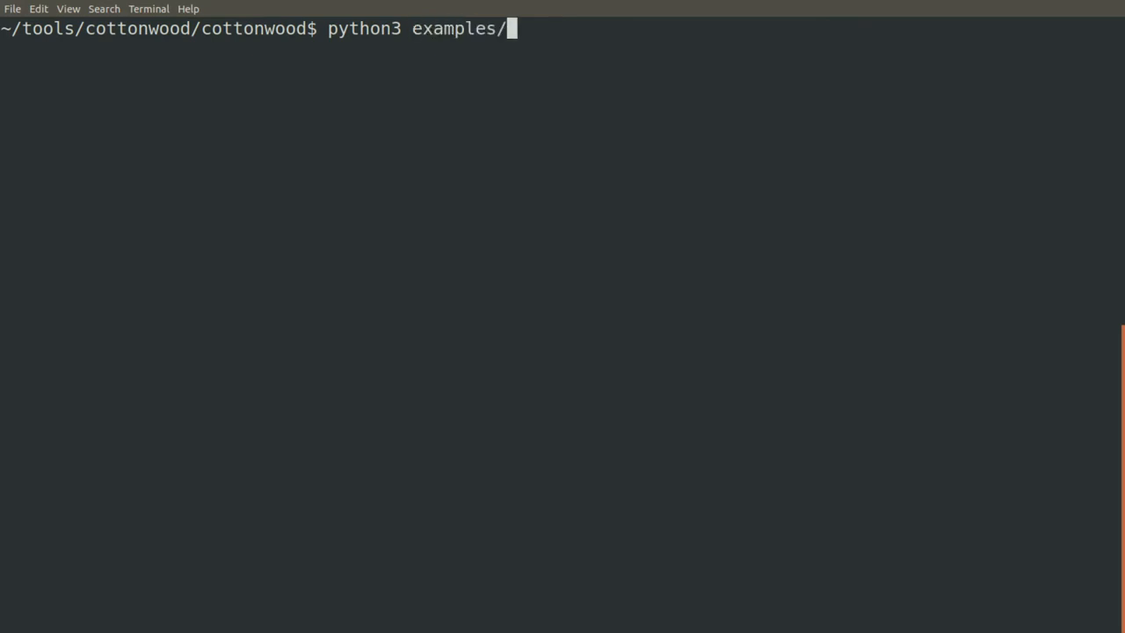
type("convnet/")
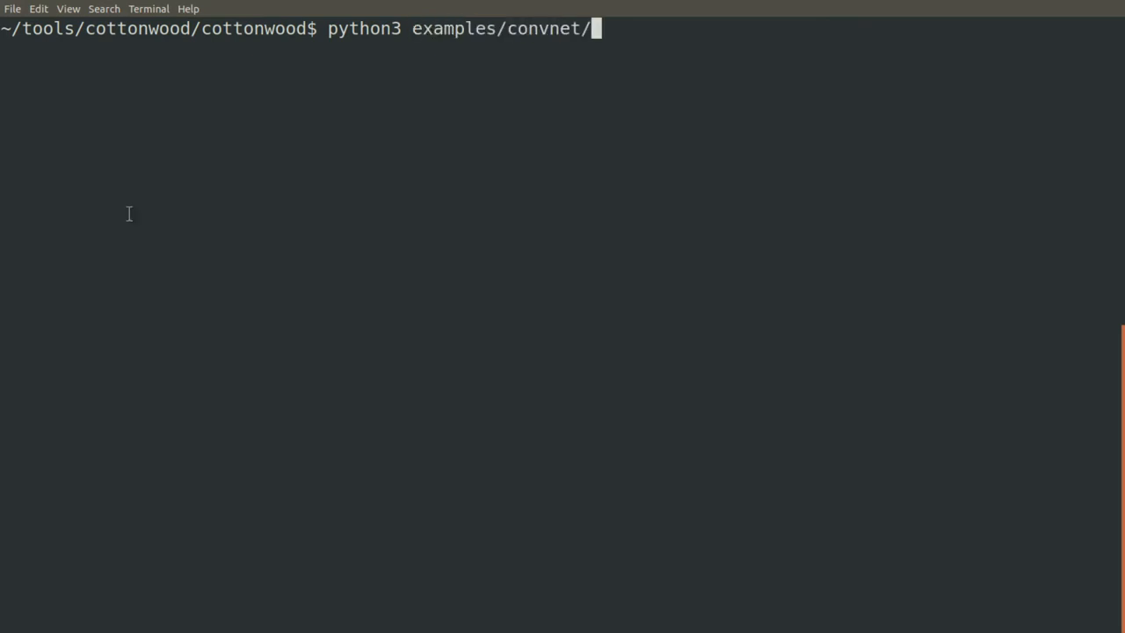
type("blip_demo.py")
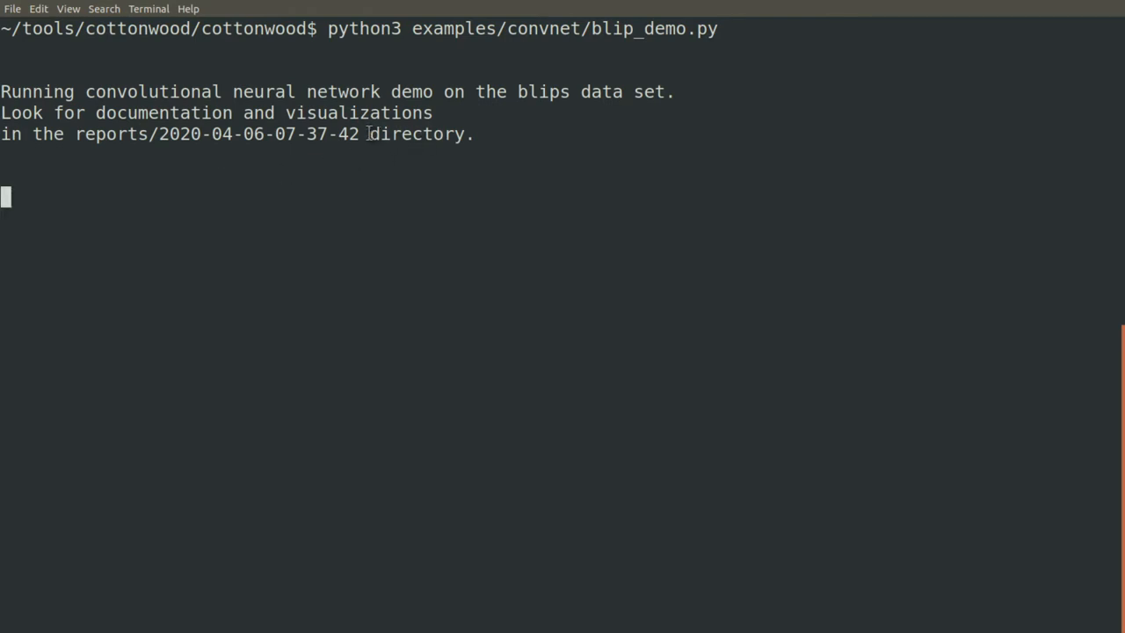
View structure_summary.txt in less and highlight the conv_0 layer heading
left_click_drag(114, 113, 369, 134)
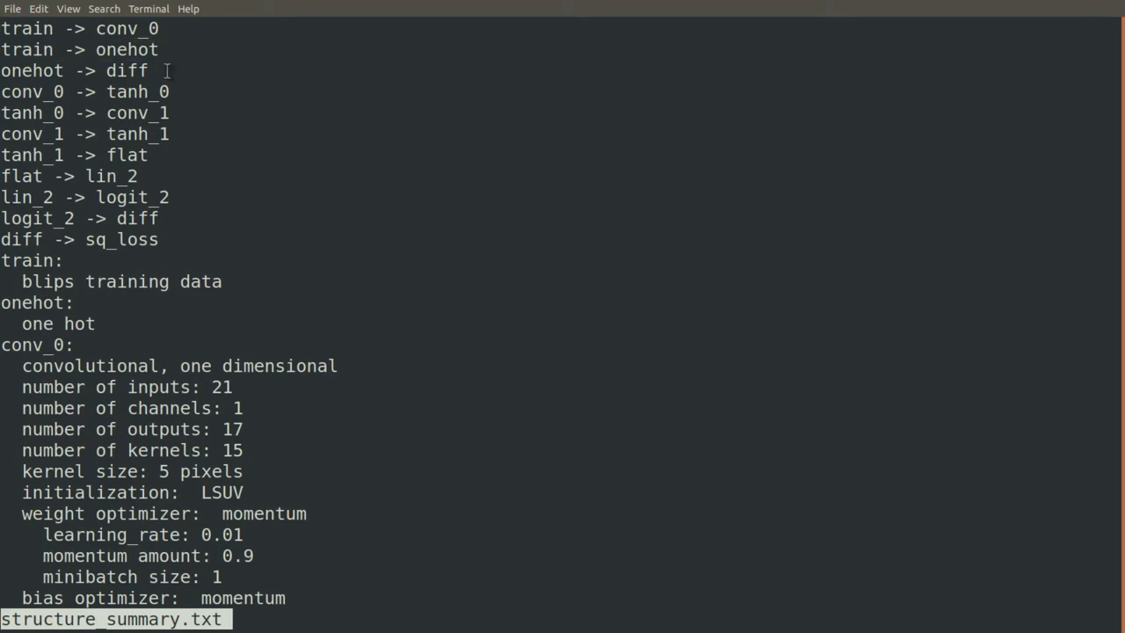
mouse_move(179, 95)
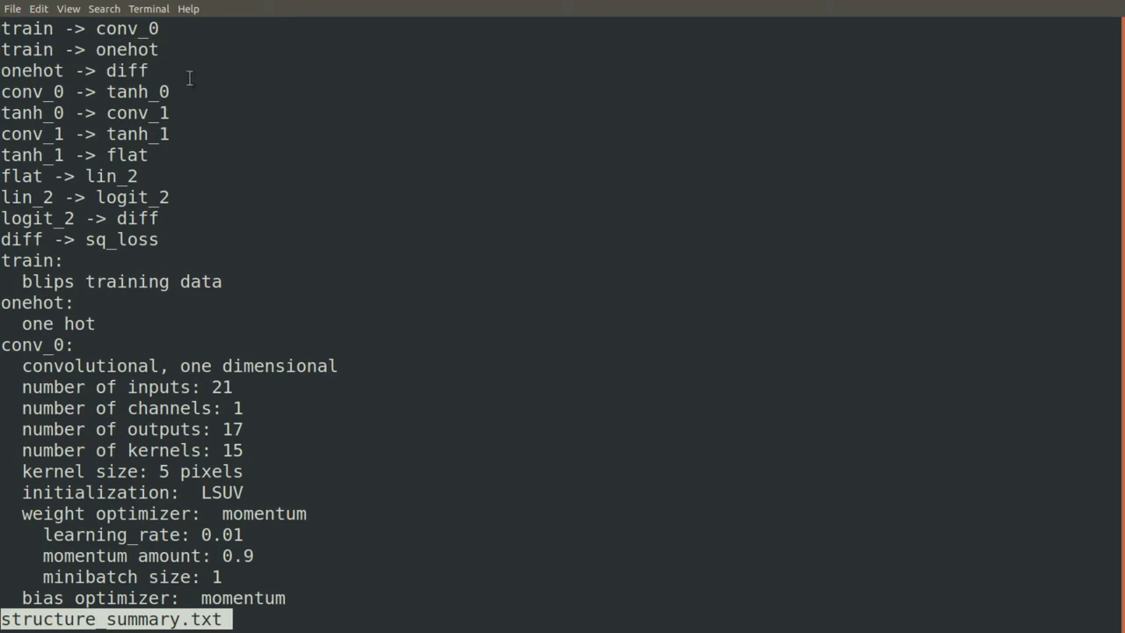
mouse_move(190, 26)
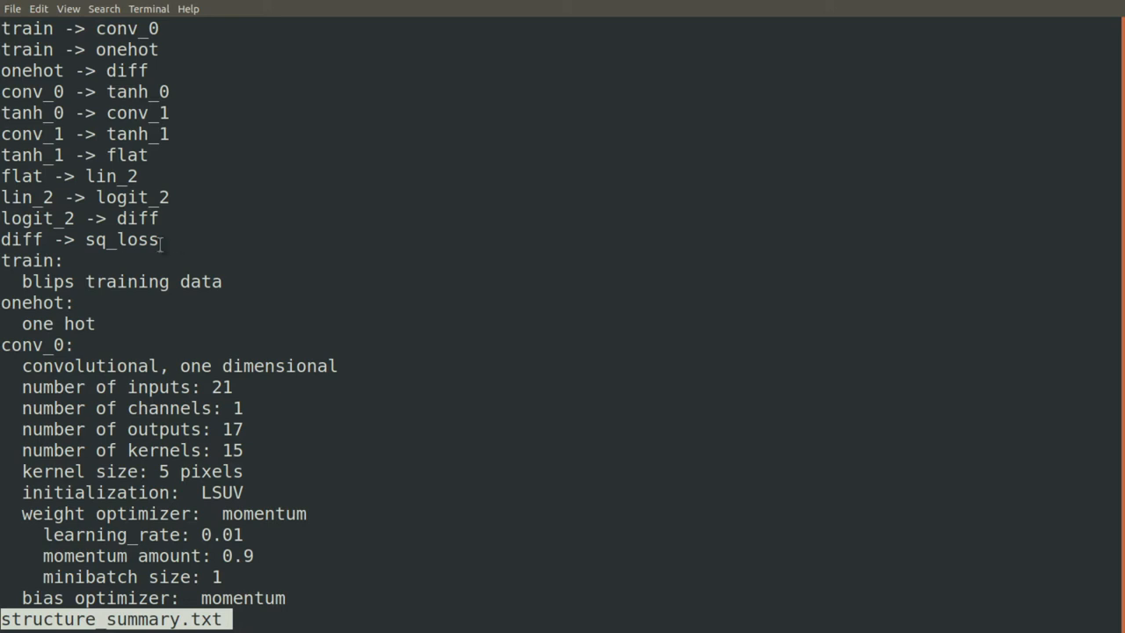
double_click(26, 261)
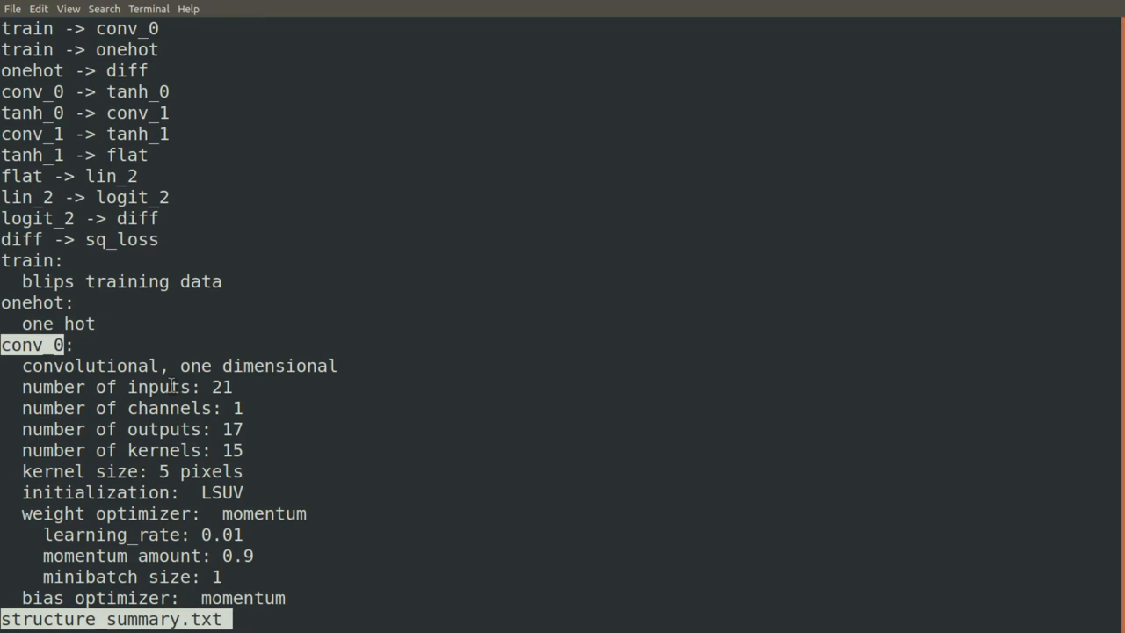
Highlight conv_0's channels and another setting, then move down to the conv_1 section
double_click(168, 408)
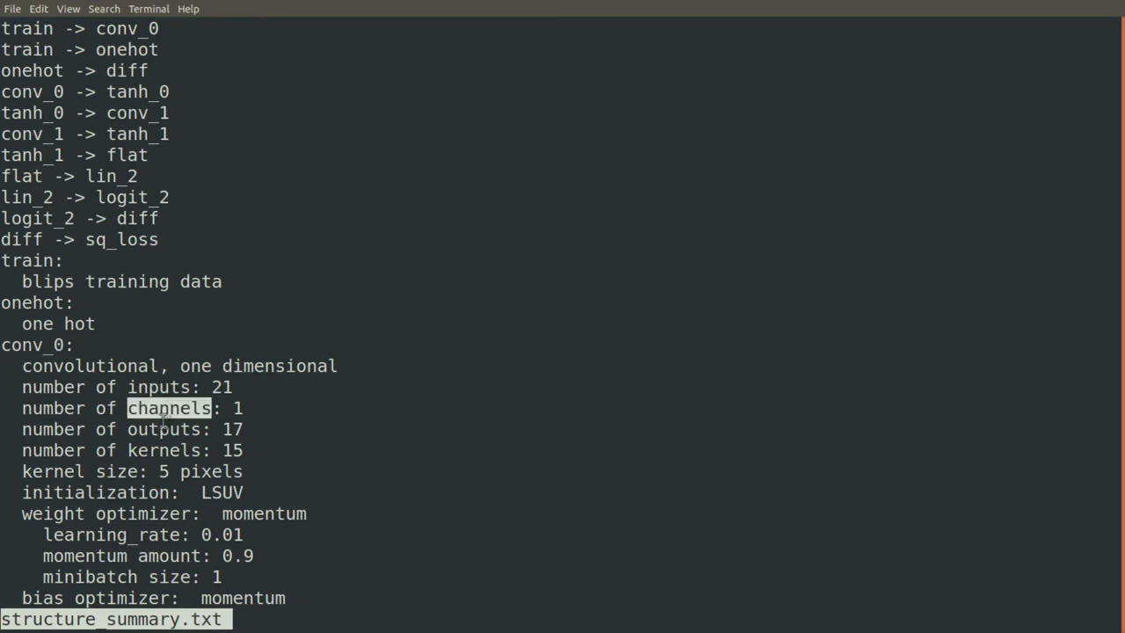
double_click(164, 450)
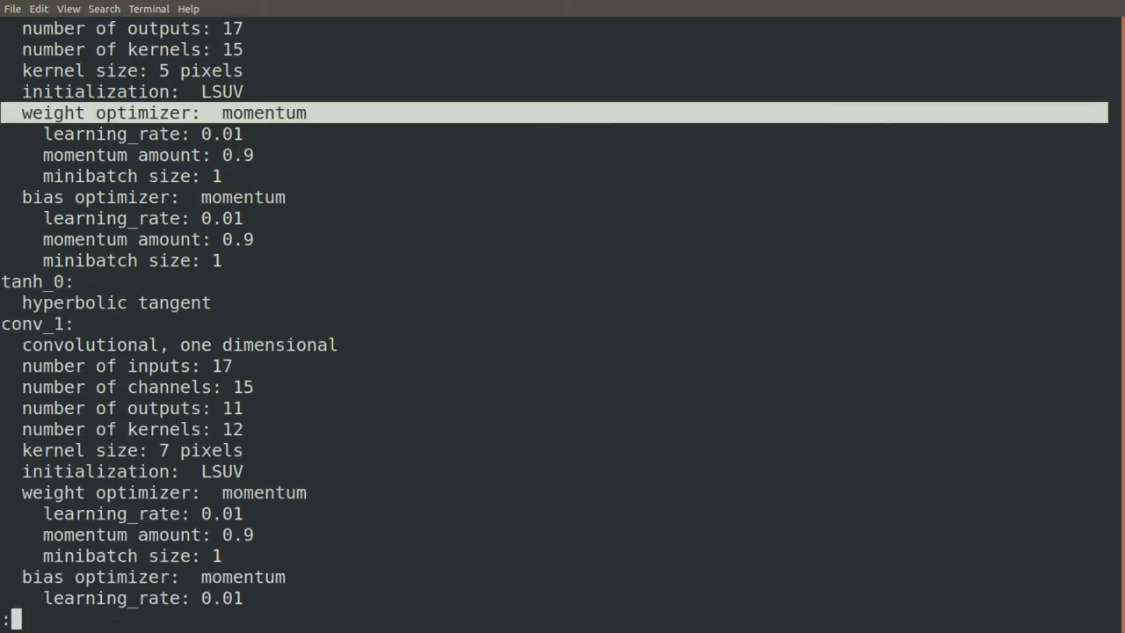
scroll("down", 3)
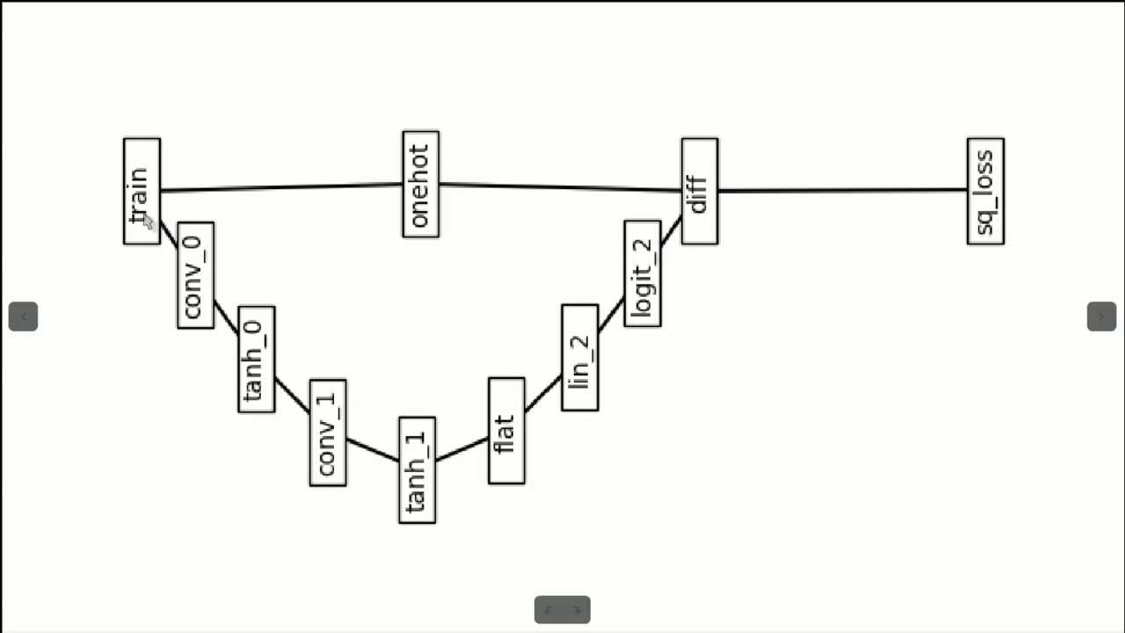
mouse_move(112, 218)
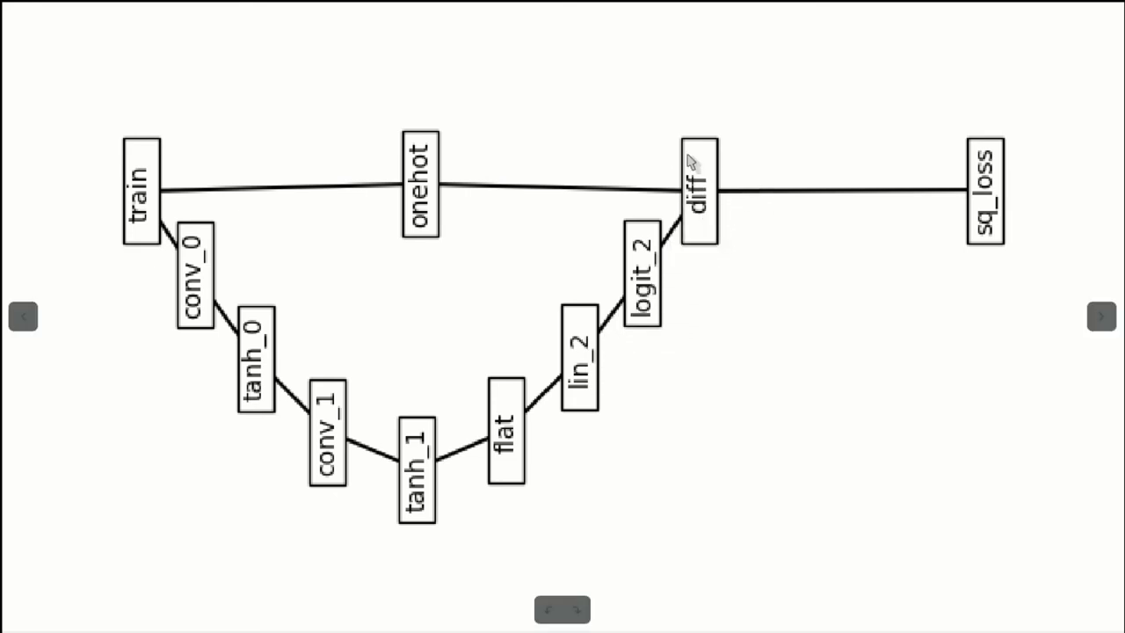
mouse_move(669, 148)
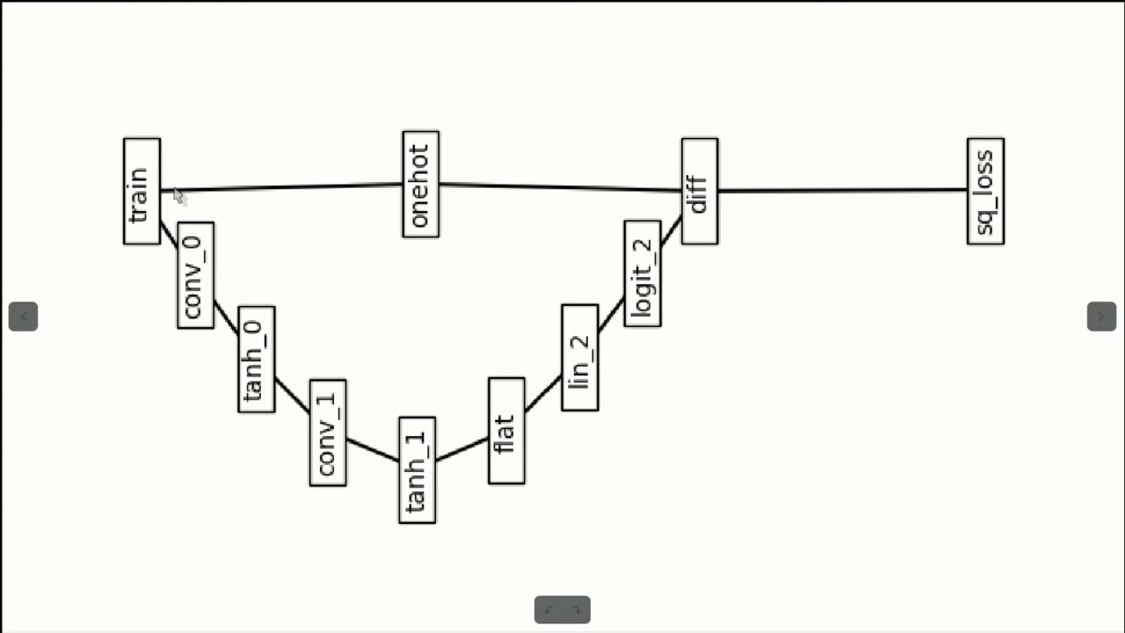
mouse_move(721, 179)
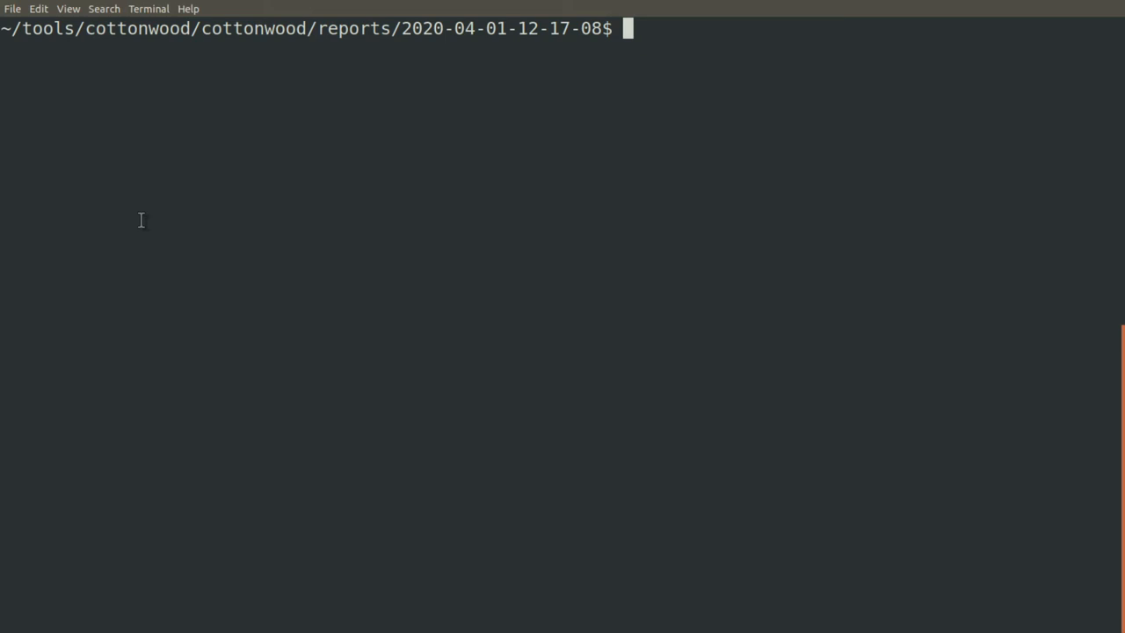
Page through report_loss.csv in less to read the loss values, then quit
type("less report_loss.csv")
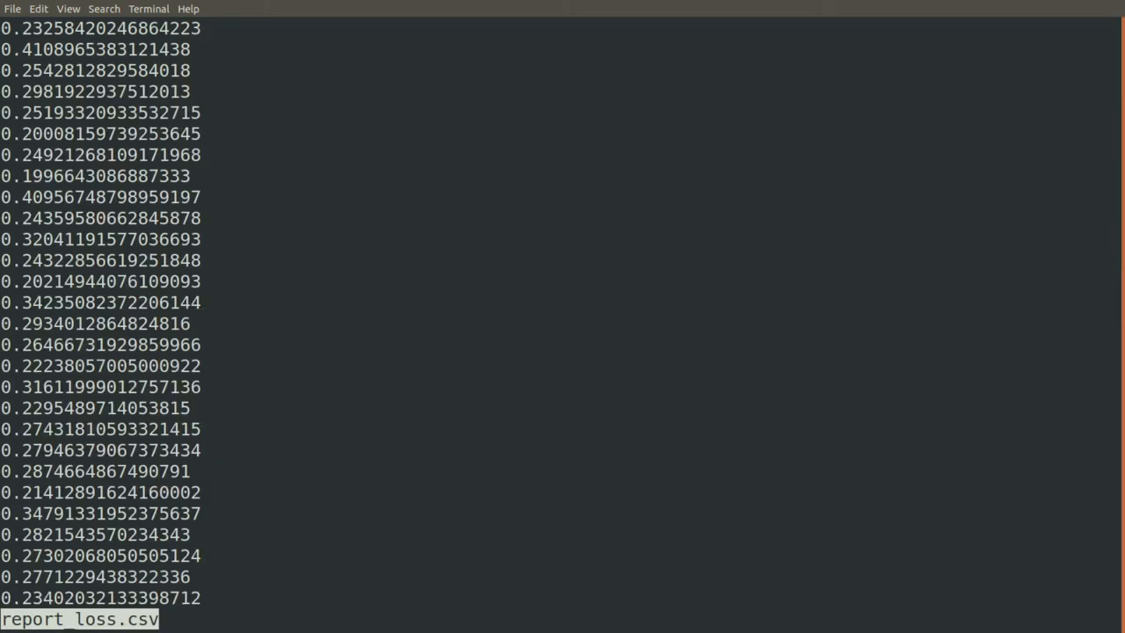
scroll("down", 3)
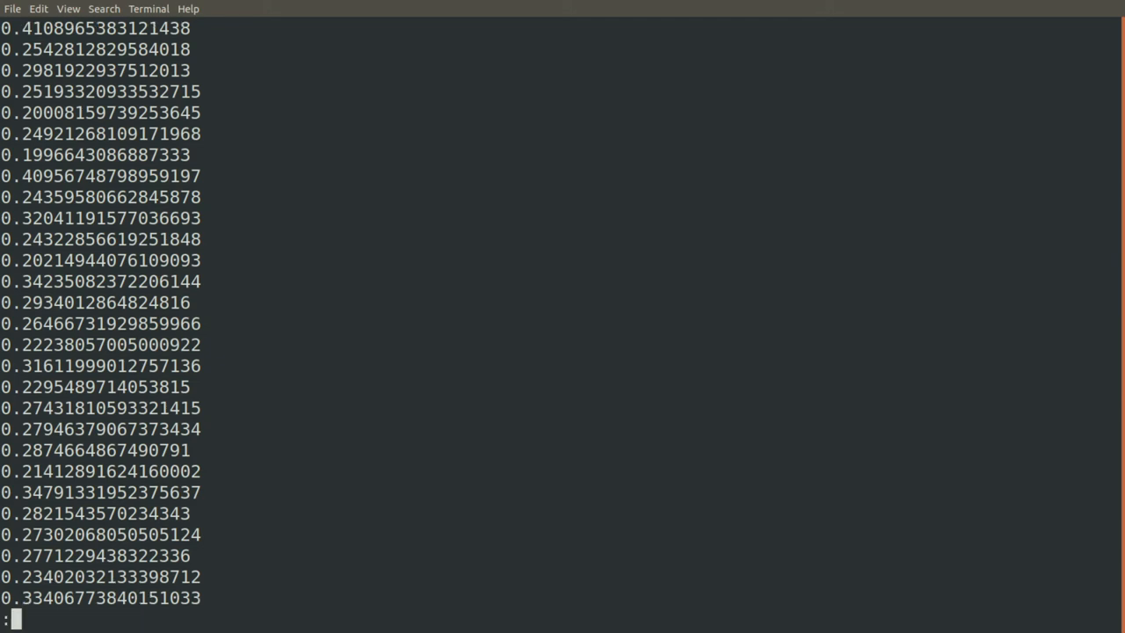
scroll("down", 3)
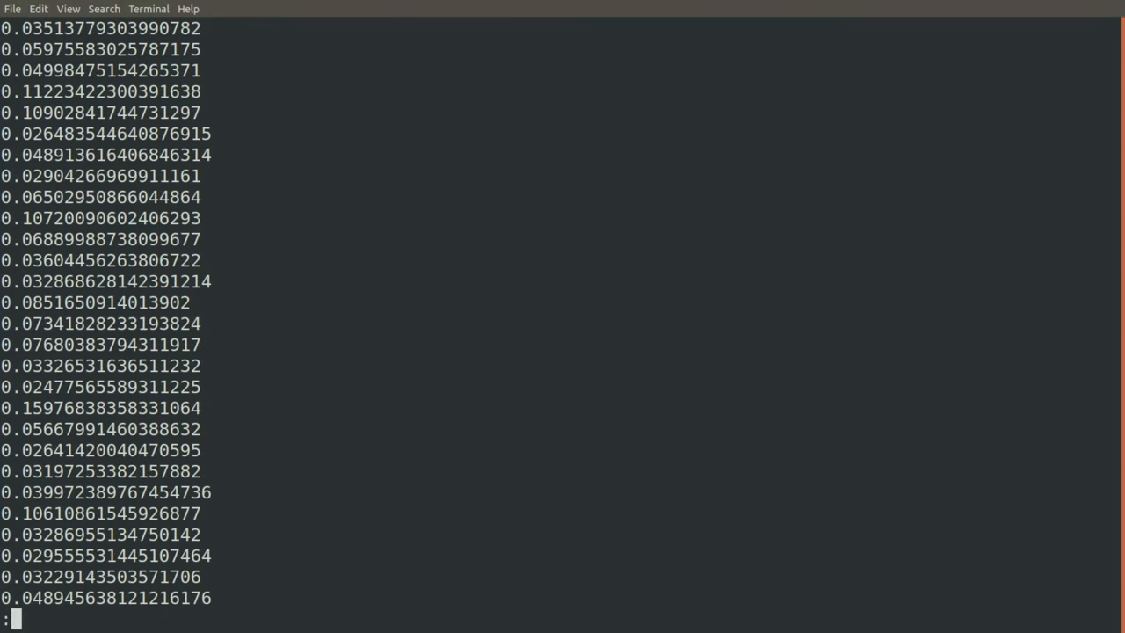
key("q")
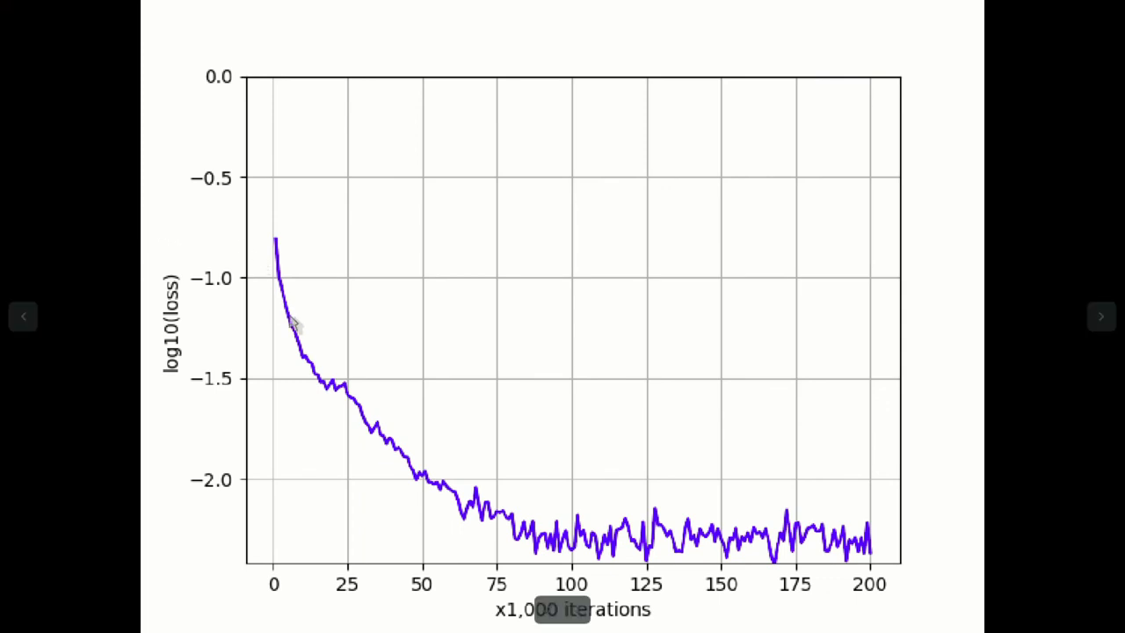
mouse_move(624, 559)
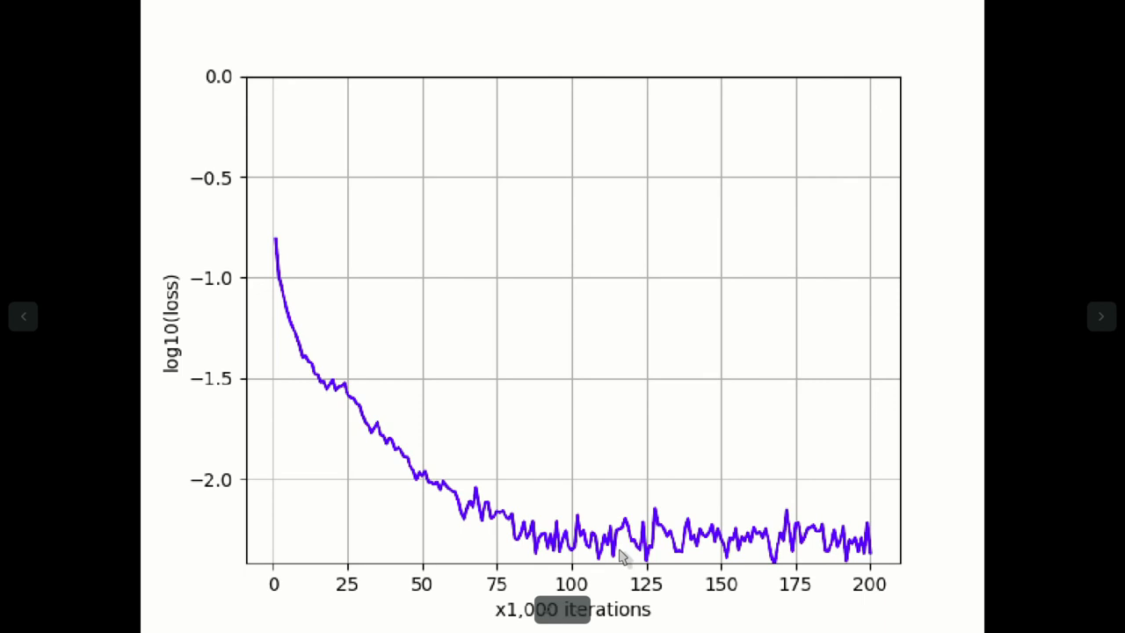
mouse_move(888, 542)
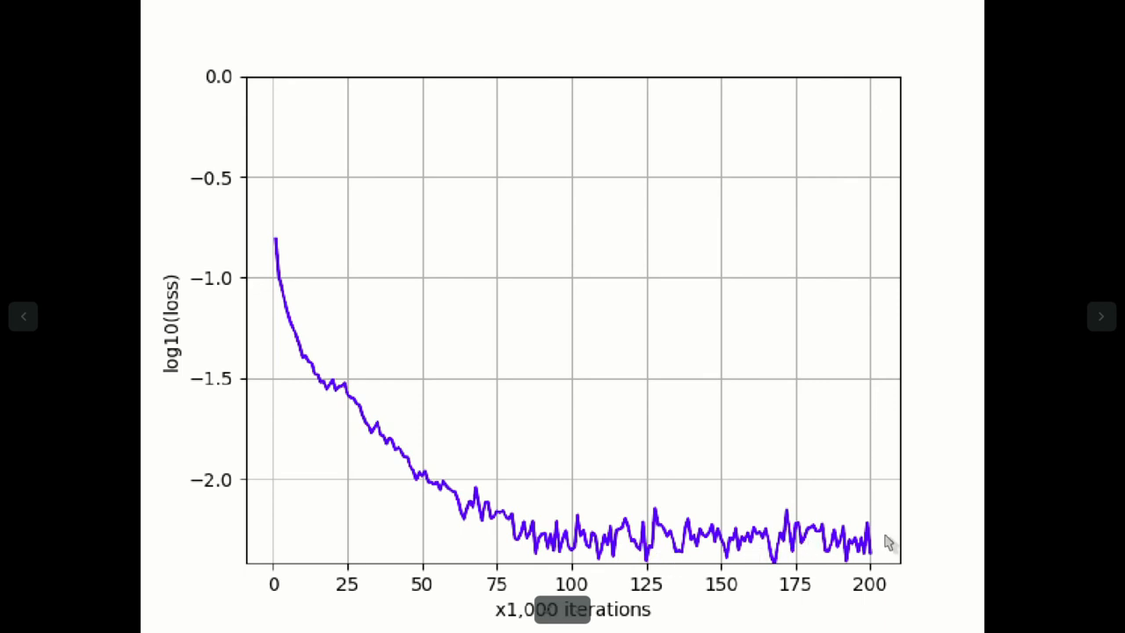